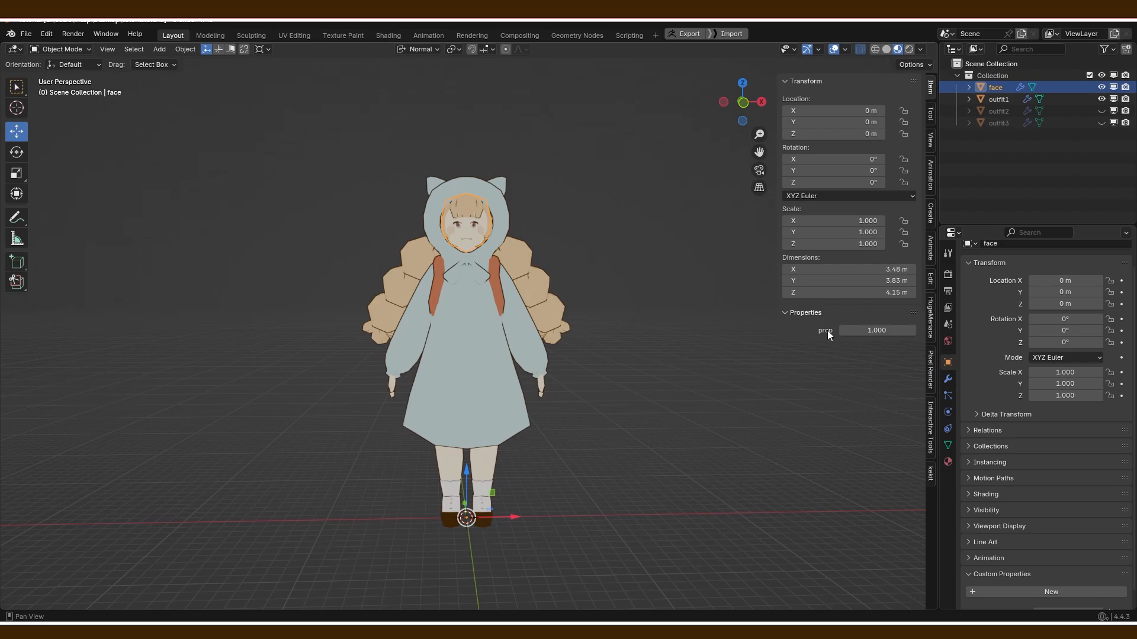
Make the face's custom property an integer named 'outfits' with minimum 1 and maximum 3.
{"action": "left_click", "coordinate": [825, 331]}
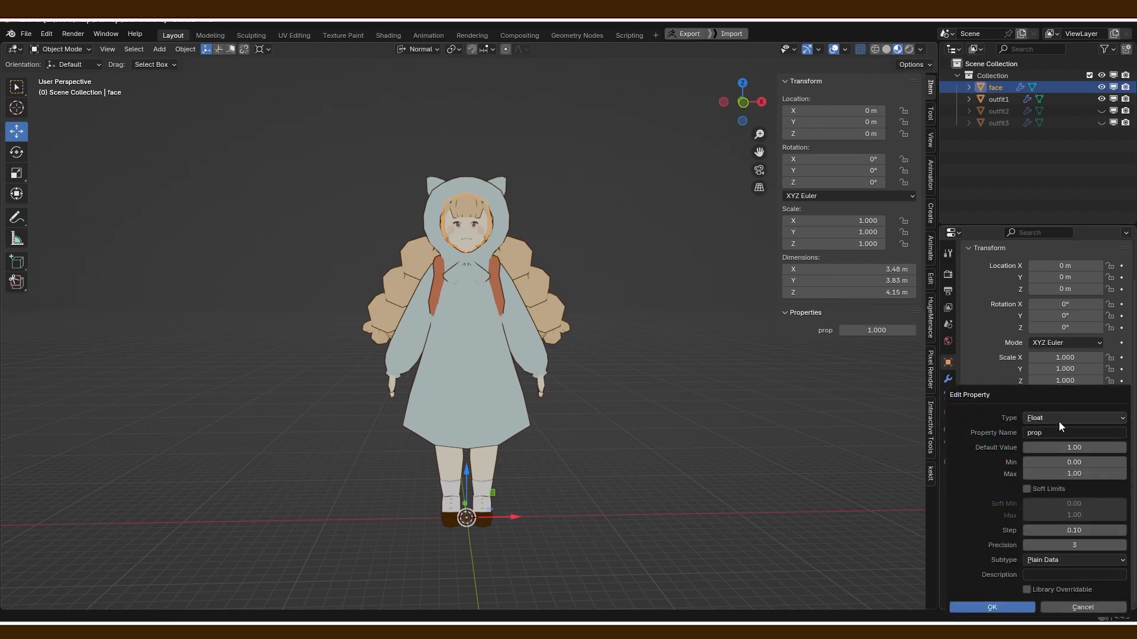
{"action": "left_click", "coordinate": [1074, 418]}
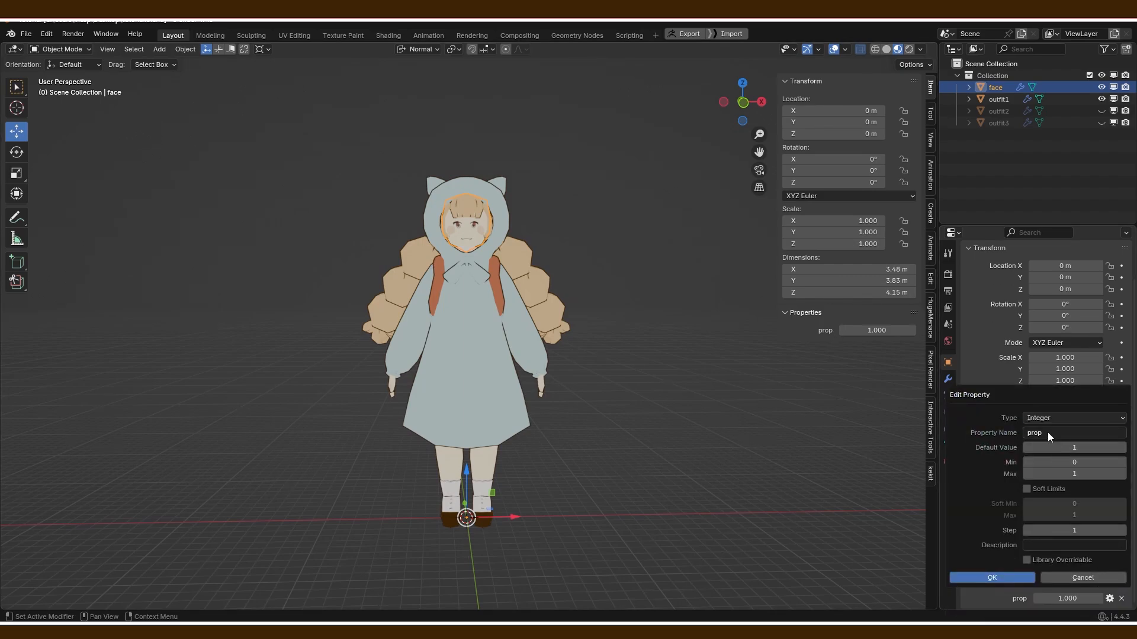
{"action": "type", "text": "outfits"}
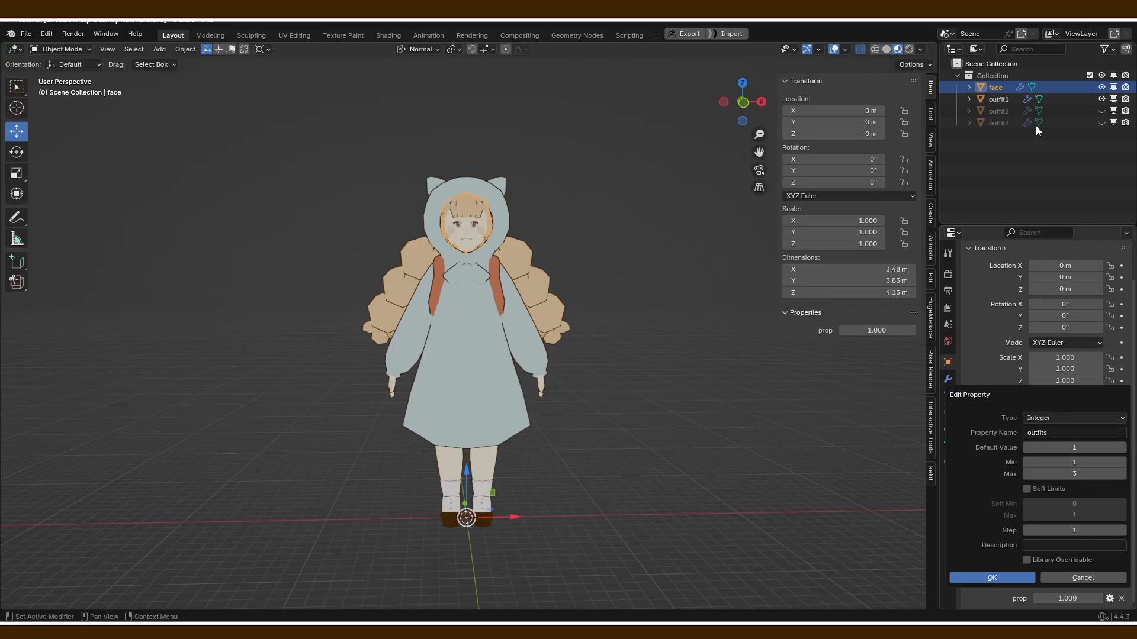
{"action": "mouse_move", "coordinate": [1074, 447]}
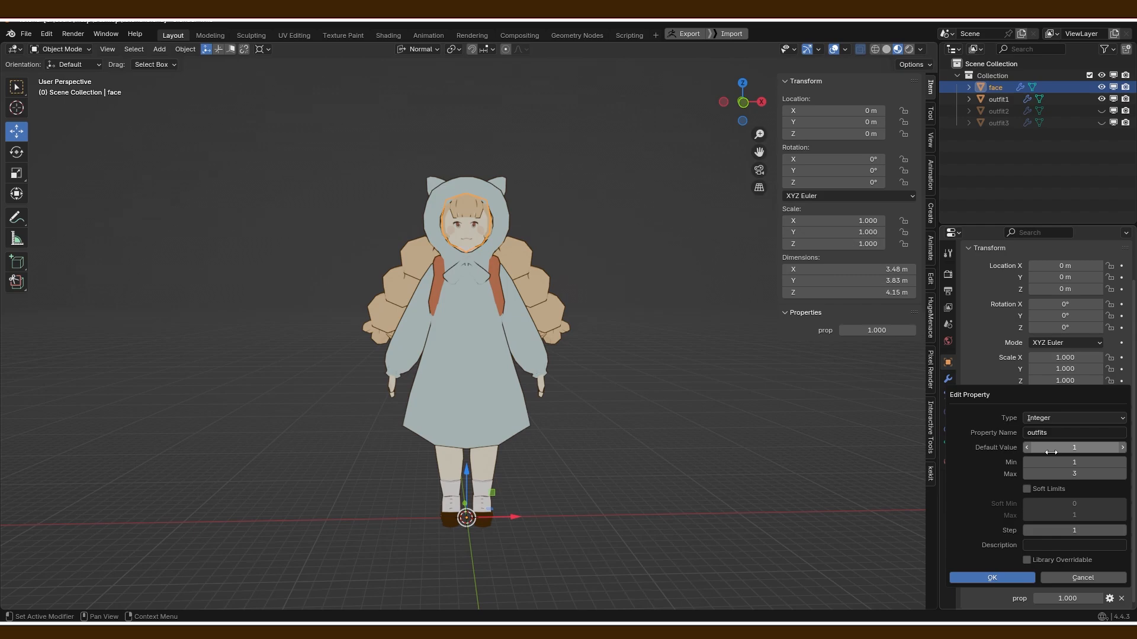
{"action": "left_click", "coordinate": [991, 577]}
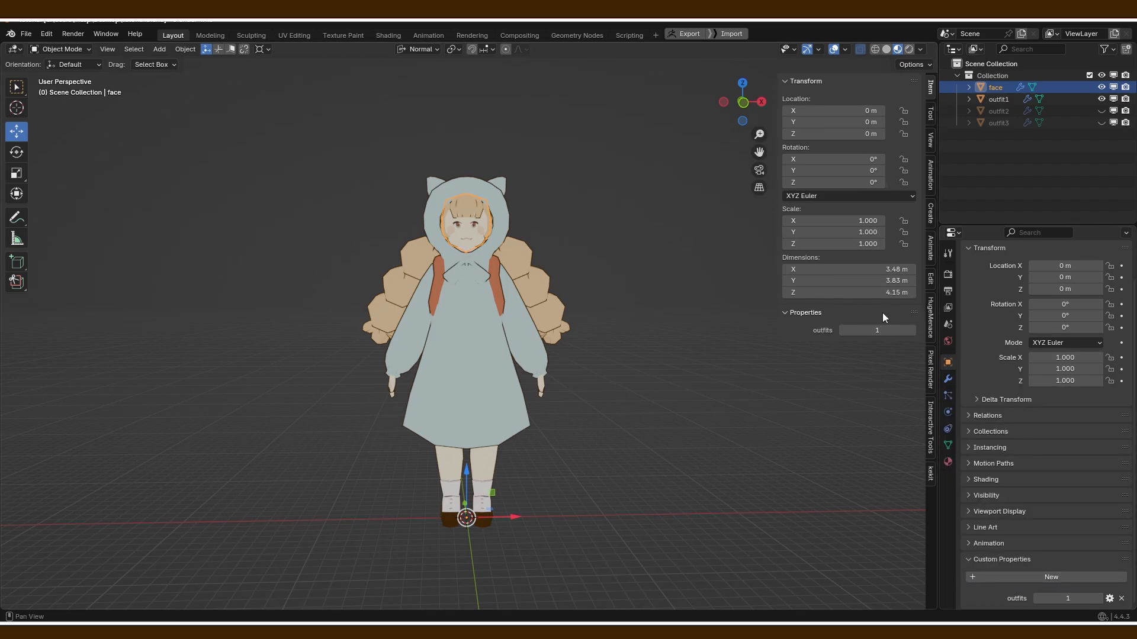
Open the right-click menu on the face object's outfits property field.
{"action": "right_click", "coordinate": [877, 330]}
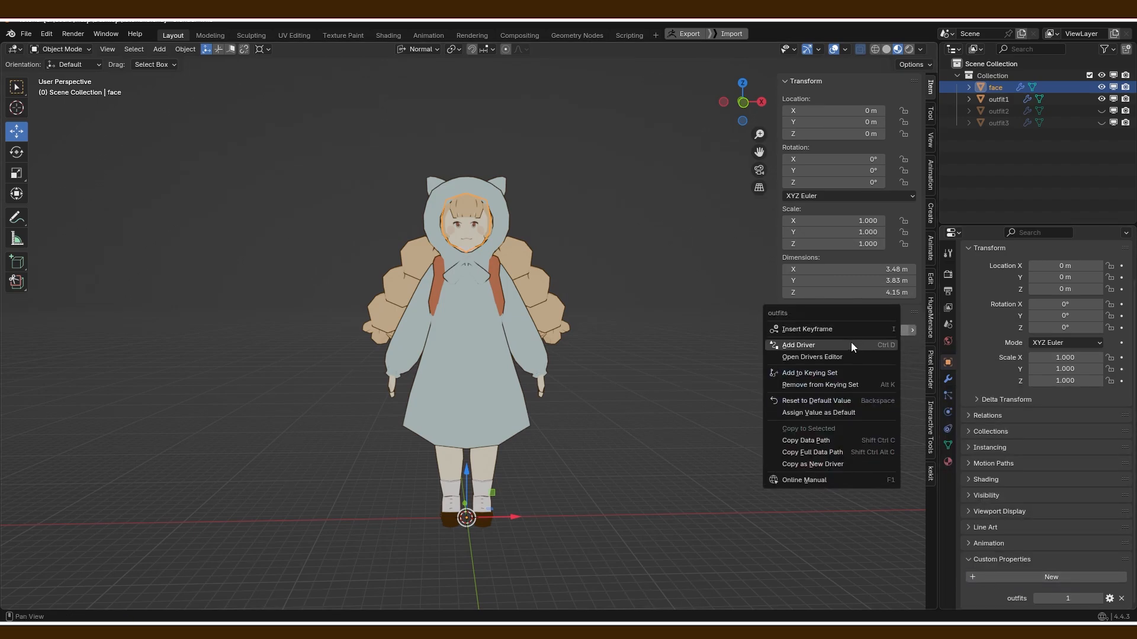
{"action": "mouse_move", "coordinate": [806, 440]}
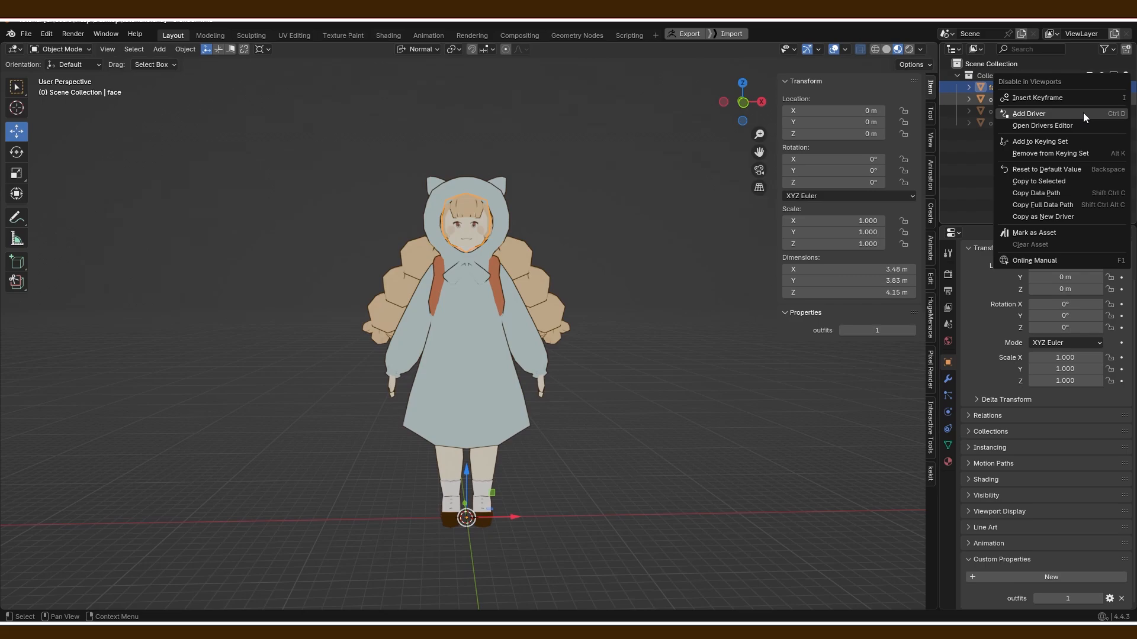
Add a Single Property driver to outfit1's viewport toggle reading face ["outfits"], editing the expression with !=.
{"action": "left_click", "coordinate": [1029, 113]}
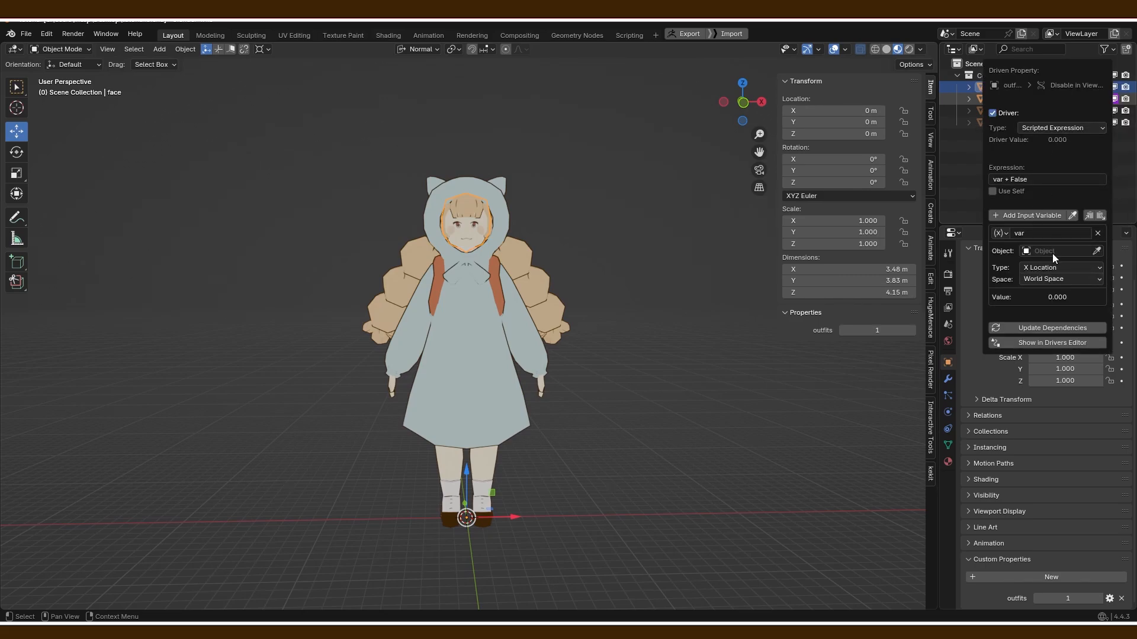
{"action": "left_click", "coordinate": [998, 232]}
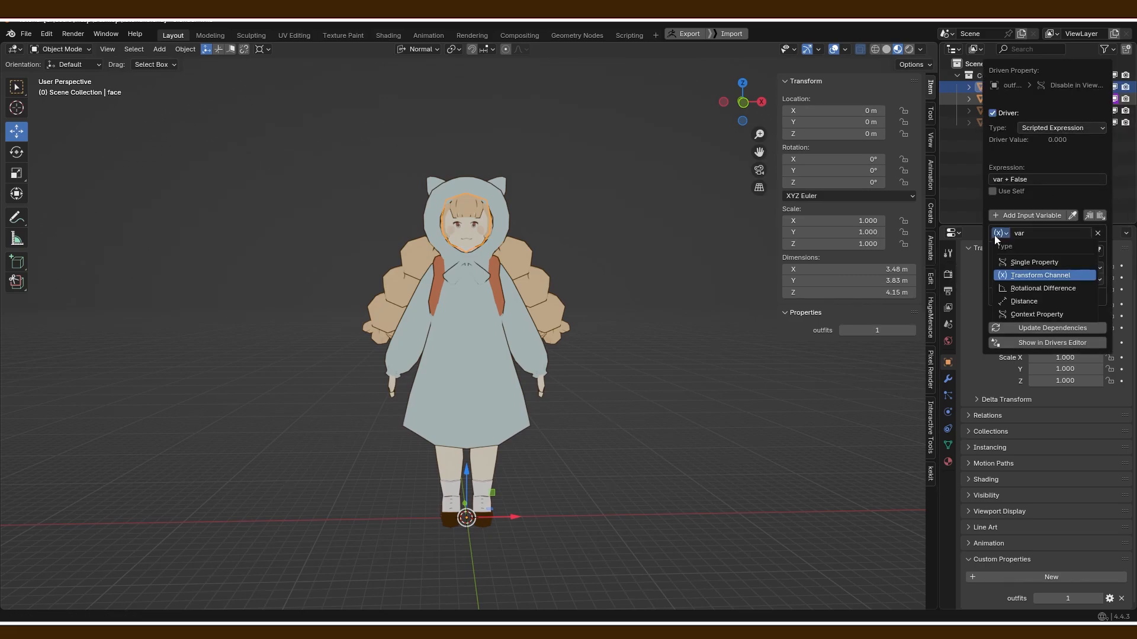
{"action": "left_click", "coordinate": [1033, 262]}
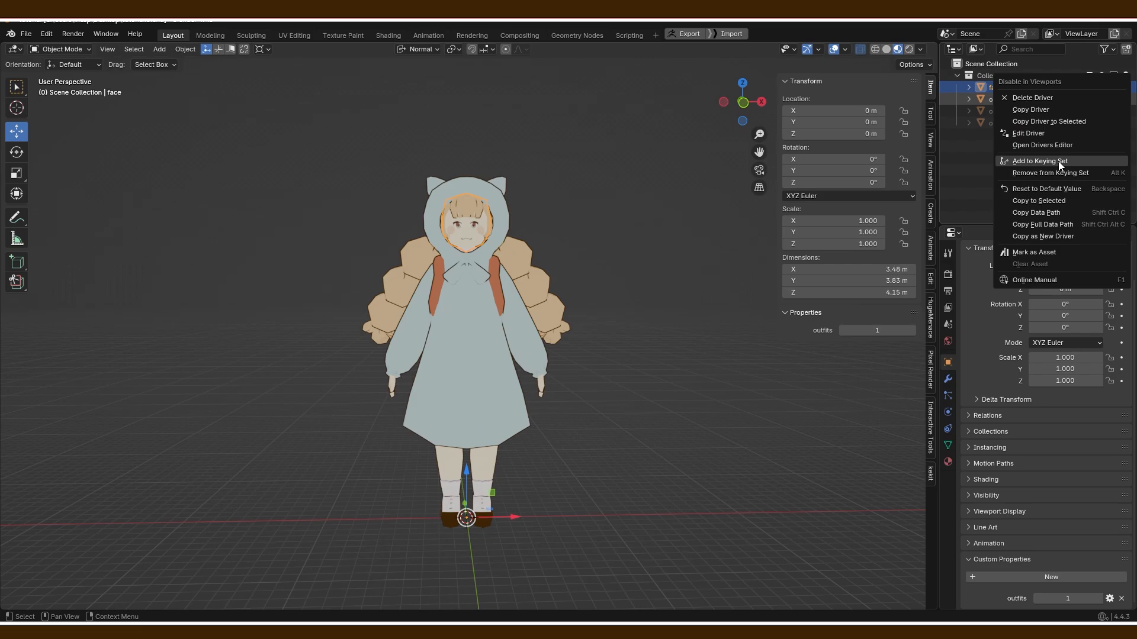
{"action": "left_click", "coordinate": [1028, 134]}
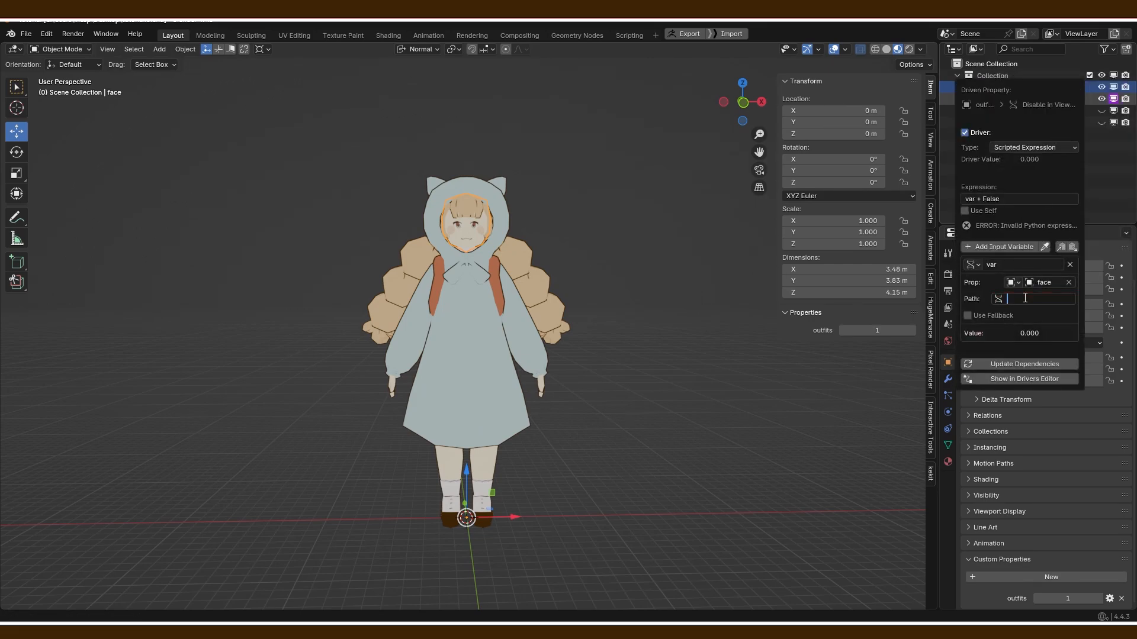
{"action": "type", "text": "[\"outfits\"]"}
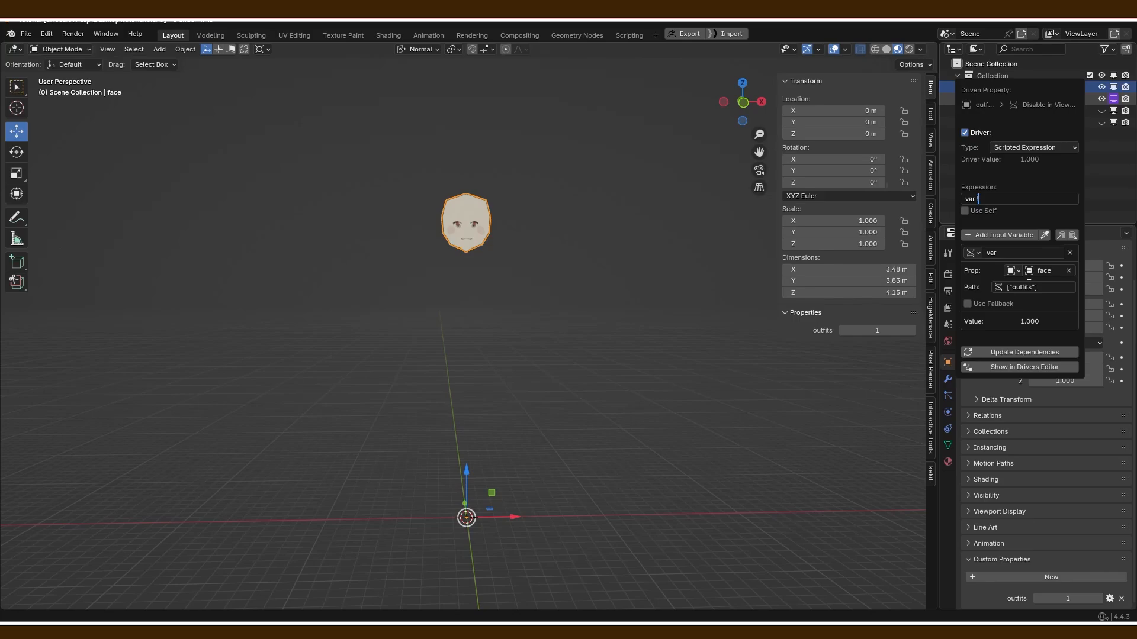
{"action": "type", "text": "!="}
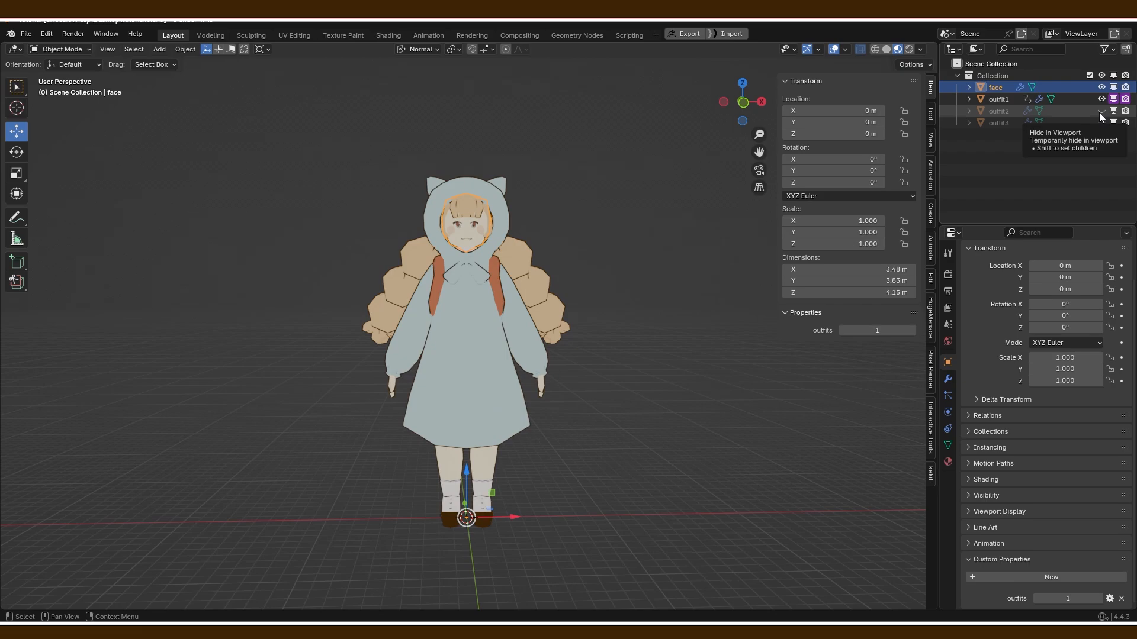
Copy outfit1's viewport visibility driver and paste it onto the outfit2 and outfit3 toggles.
{"action": "left_click", "coordinate": [1102, 112]}
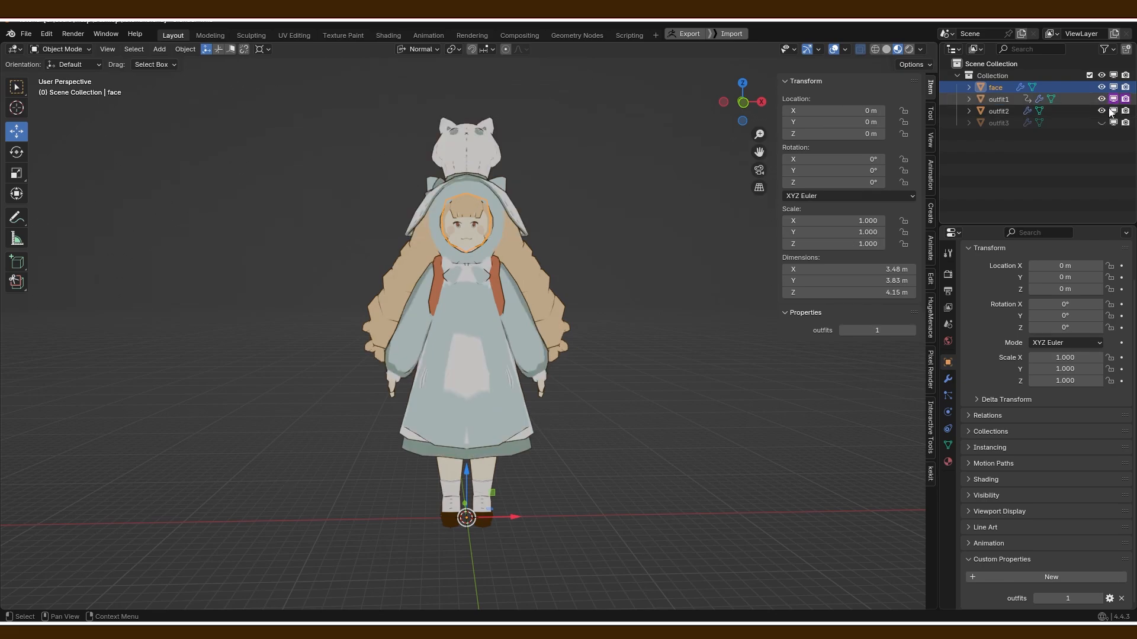
{"action": "right_click", "coordinate": [1113, 98]}
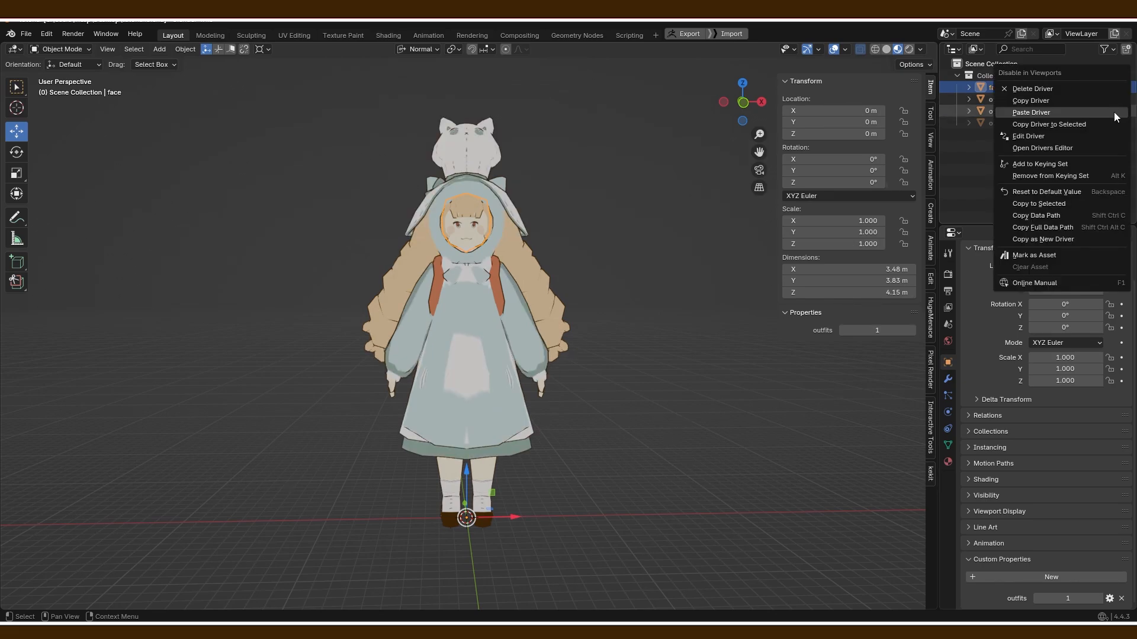
{"action": "left_click", "coordinate": [1028, 136]}
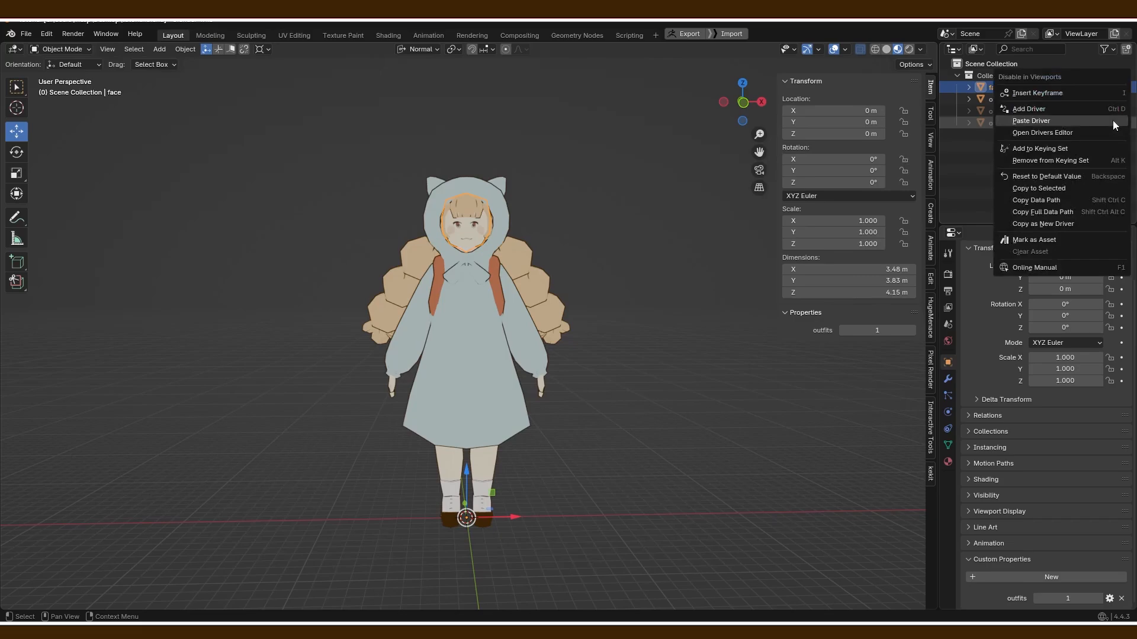
{"action": "left_click", "coordinate": [1031, 121]}
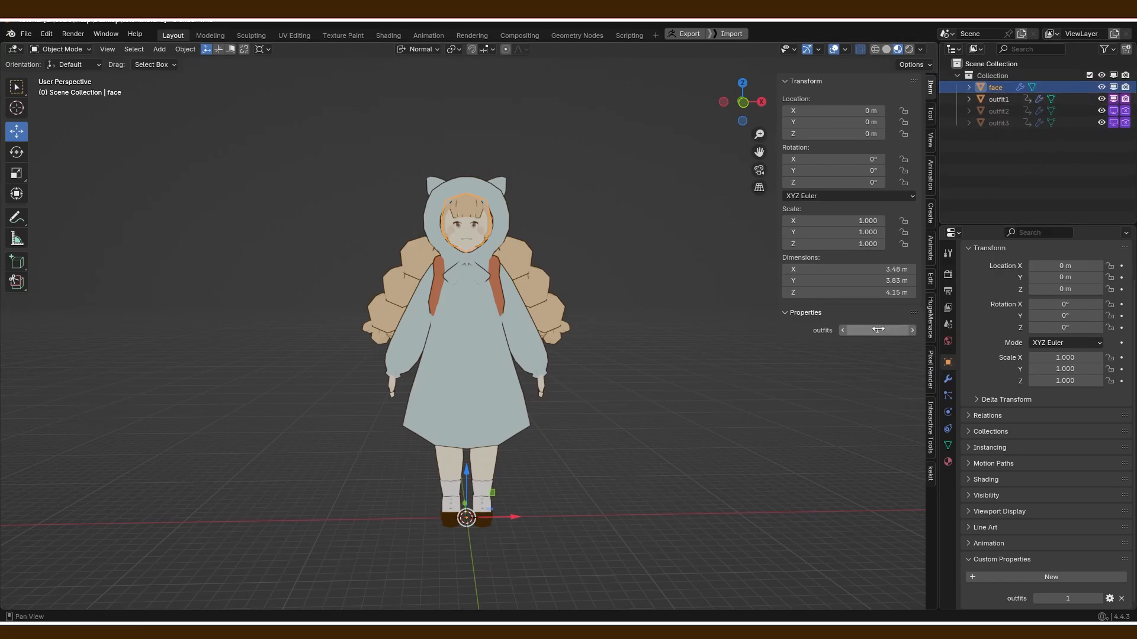
Step the outfits value between 1, 2 and 3, ending at 2.
{"action": "left_click", "coordinate": [912, 331]}
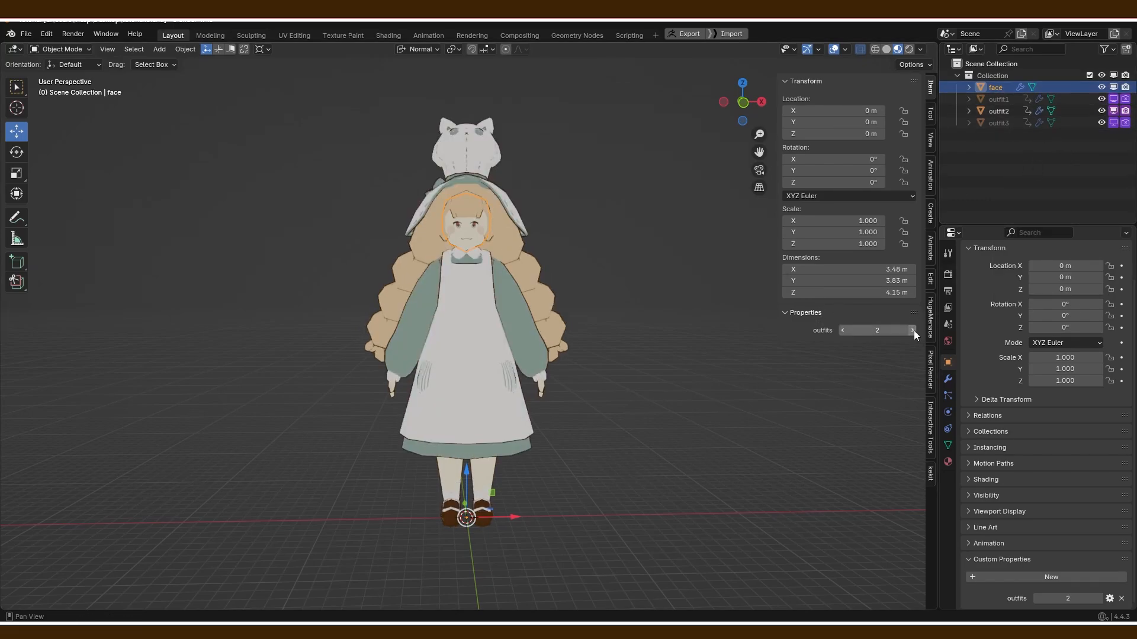
{"action": "left_click", "coordinate": [912, 329]}
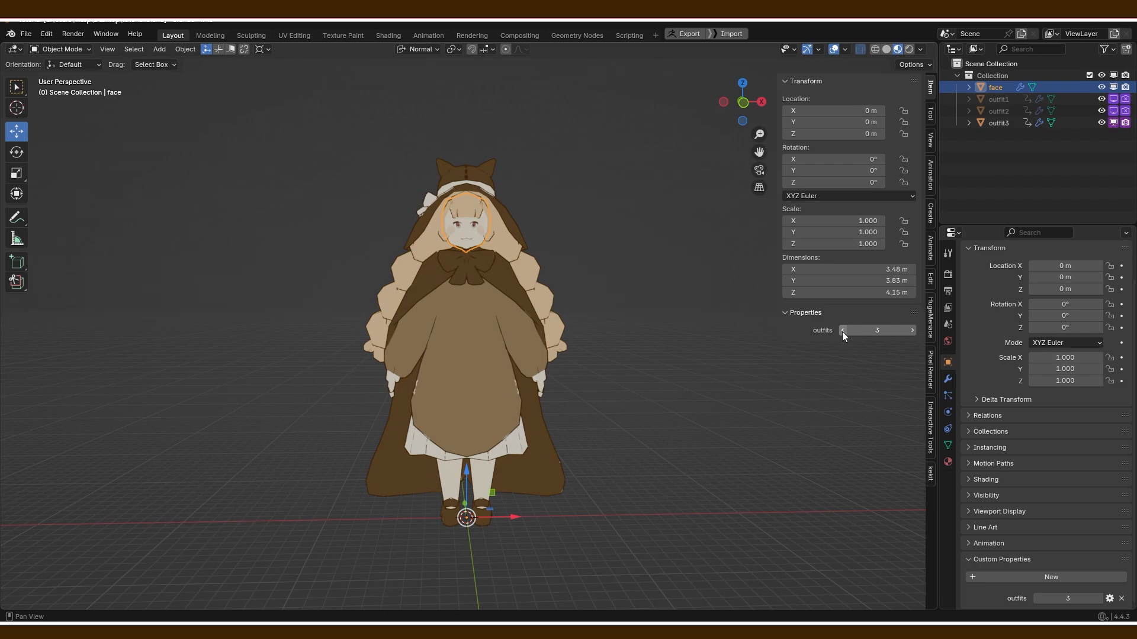
{"action": "left_click", "coordinate": [841, 330]}
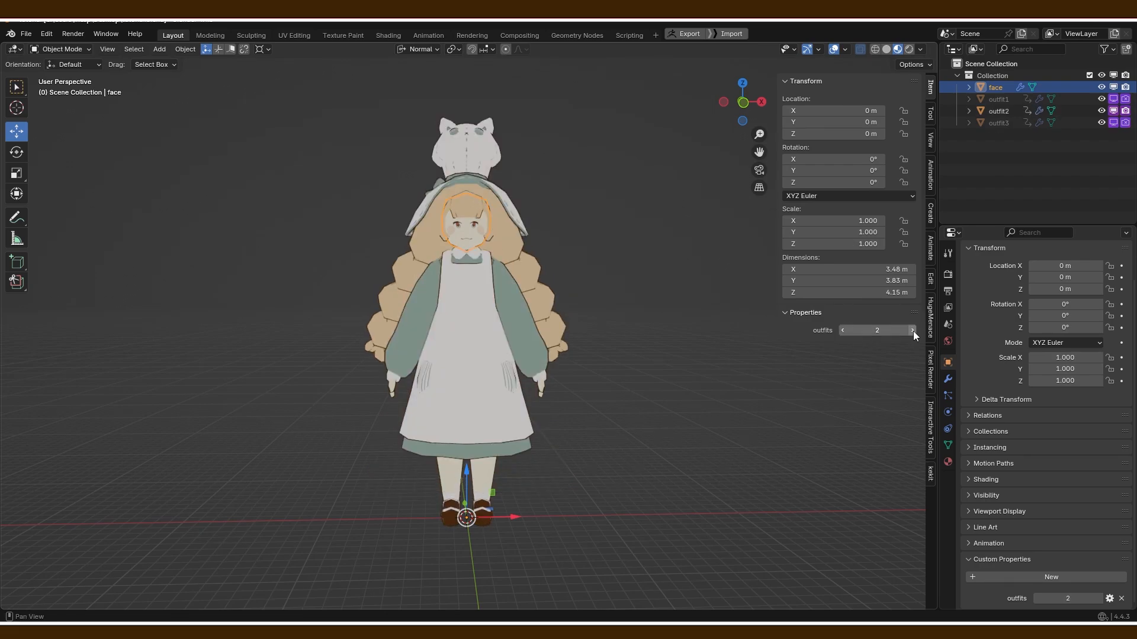
{"action": "left_click", "coordinate": [911, 330]}
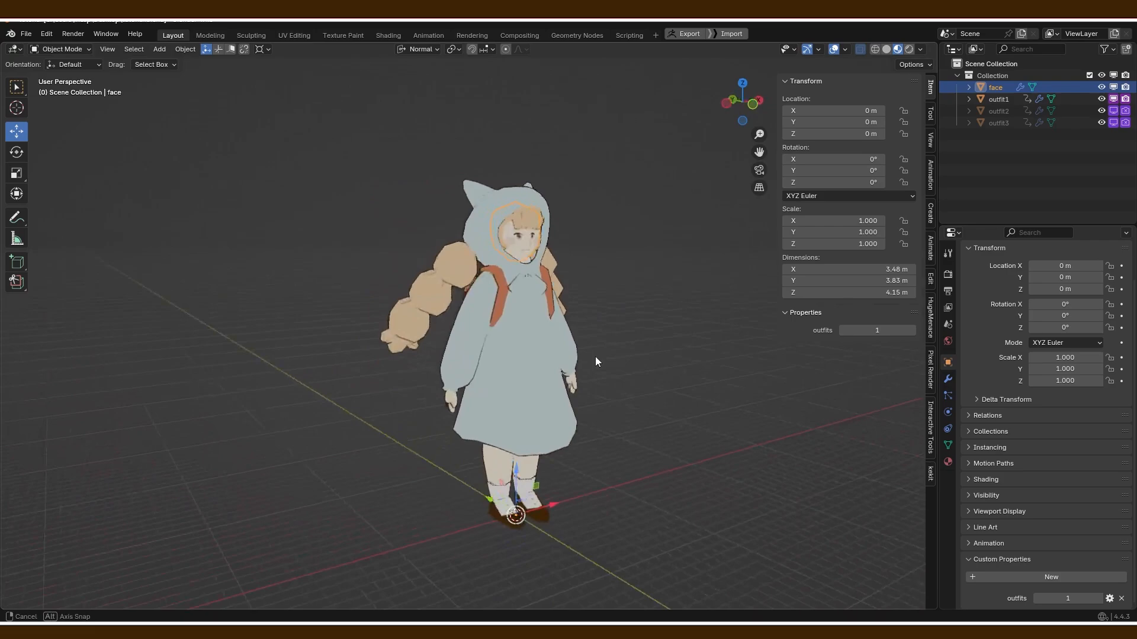
{"action": "left_click", "coordinate": [911, 331]}
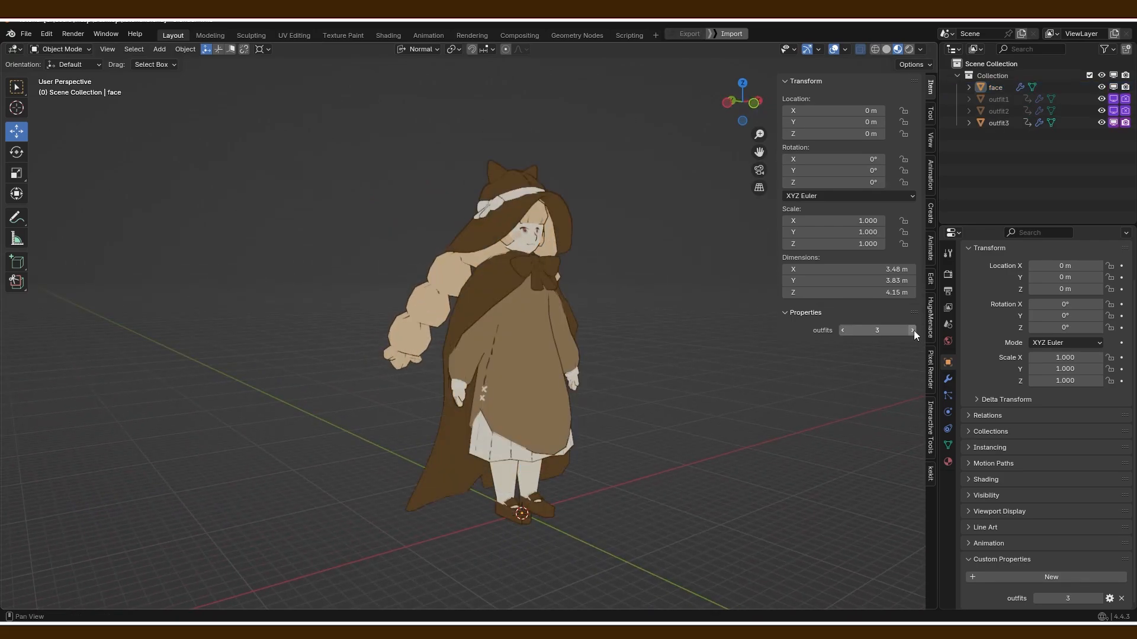
{"action": "left_click", "coordinate": [843, 330]}
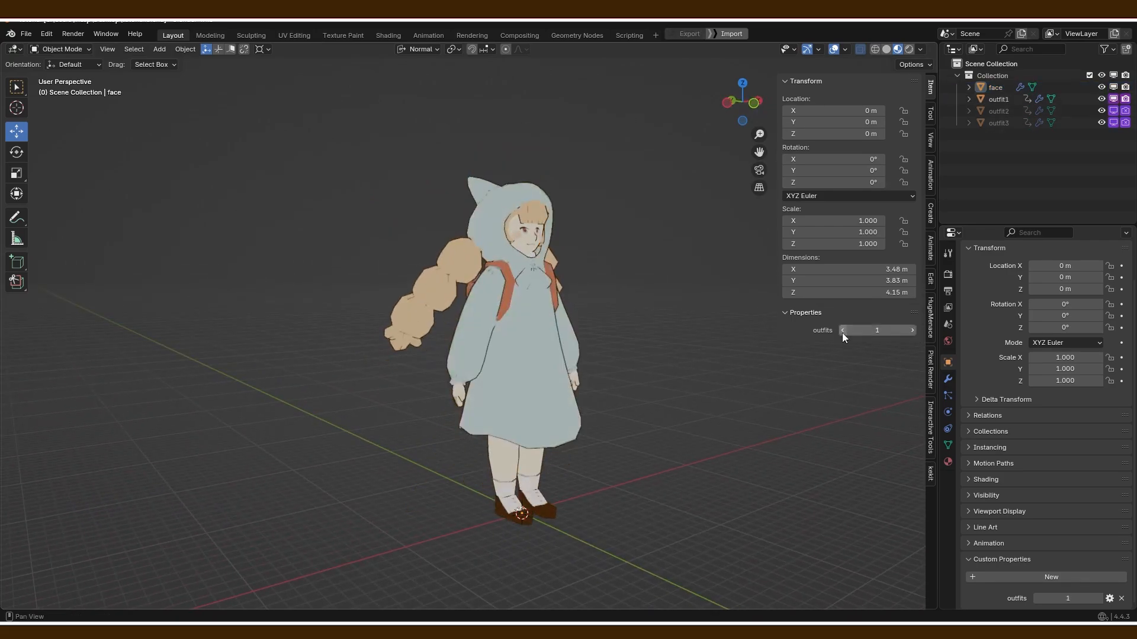
{"action": "left_click", "coordinate": [912, 331]}
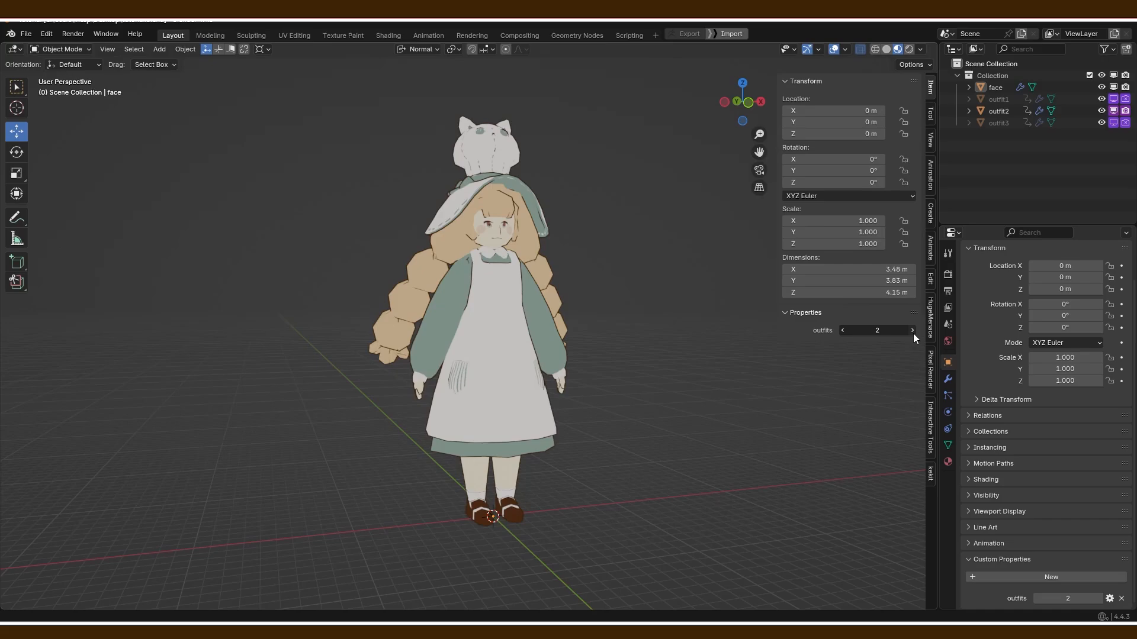